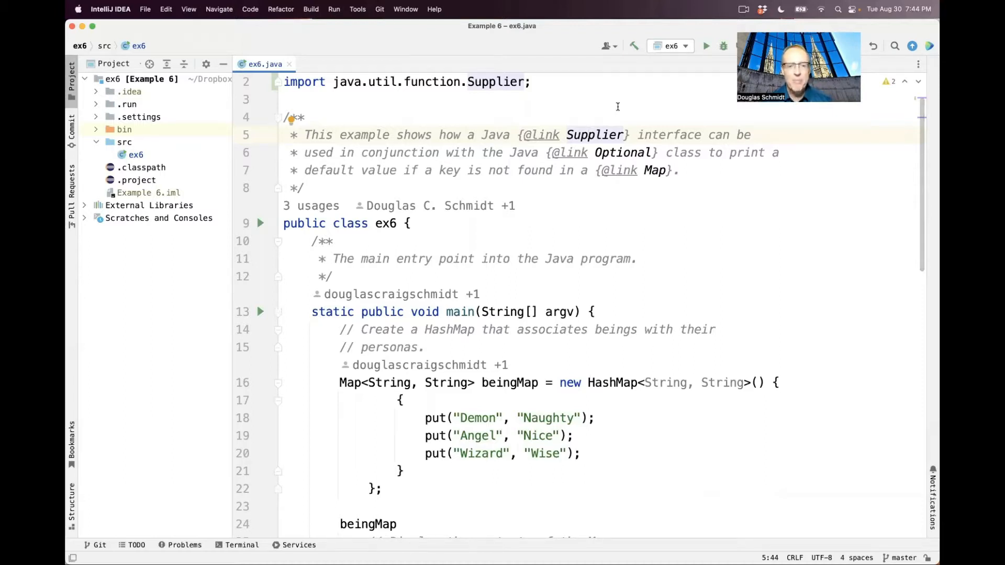
Highlight the HashMap creation, printDisposition's being parameter, and the ofNullable map lookup
scroll("down", 3)
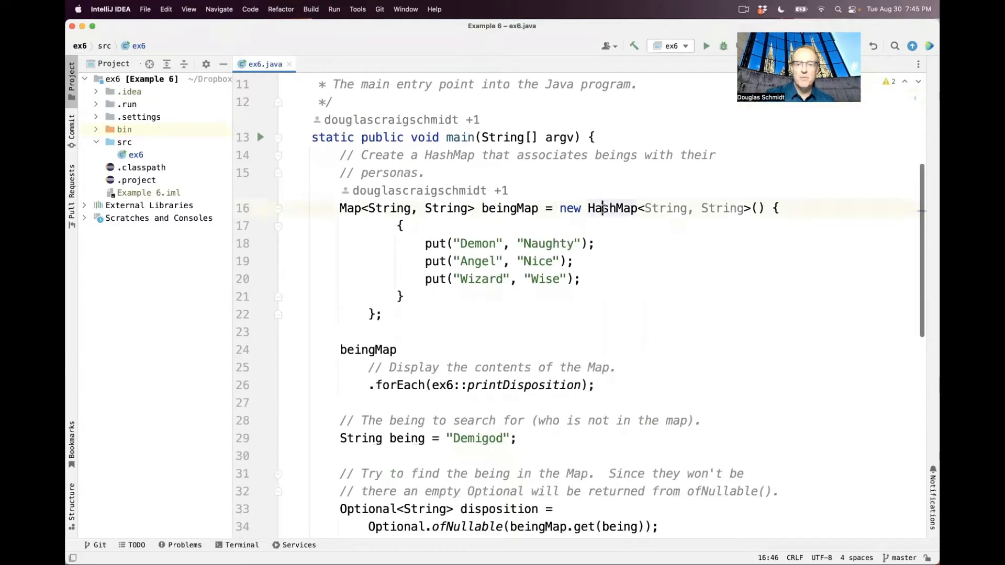
double_click(612, 208)
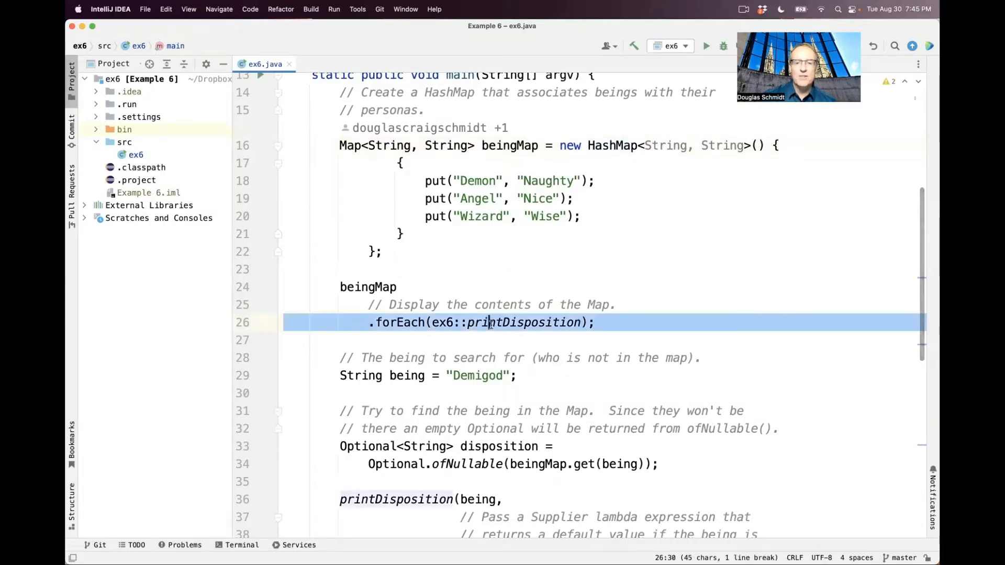
double_click(523, 323)
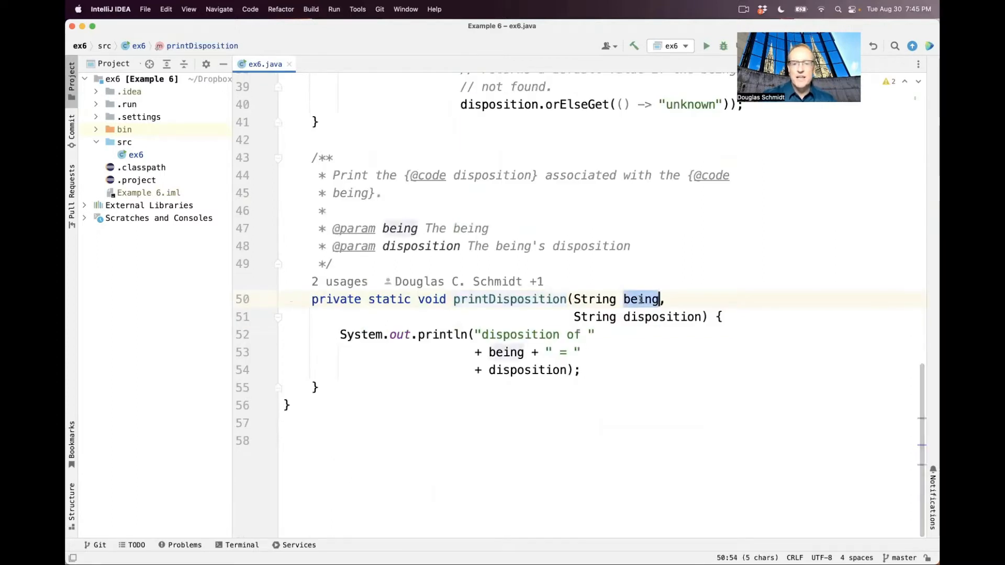
double_click(663, 317)
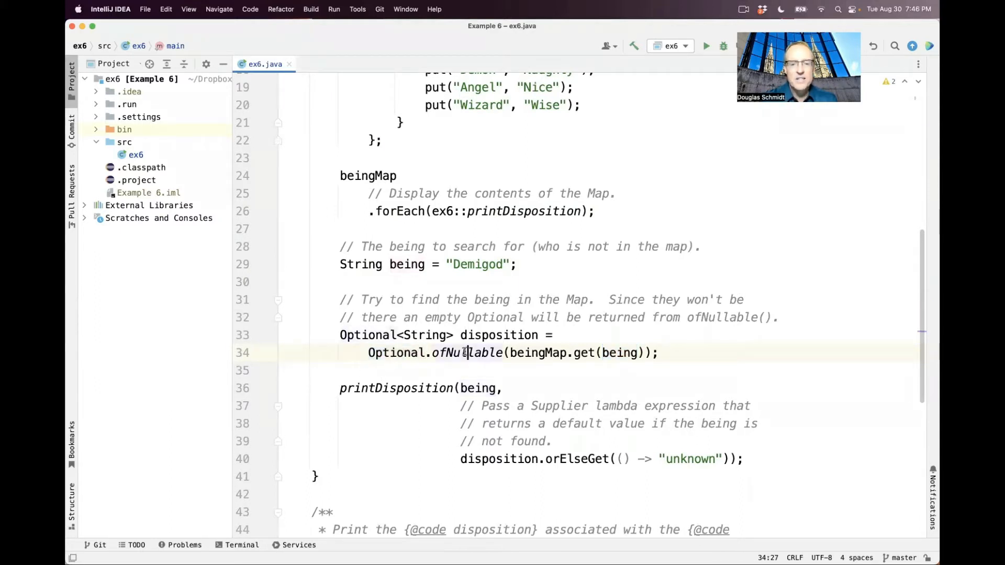
double_click(466, 353)
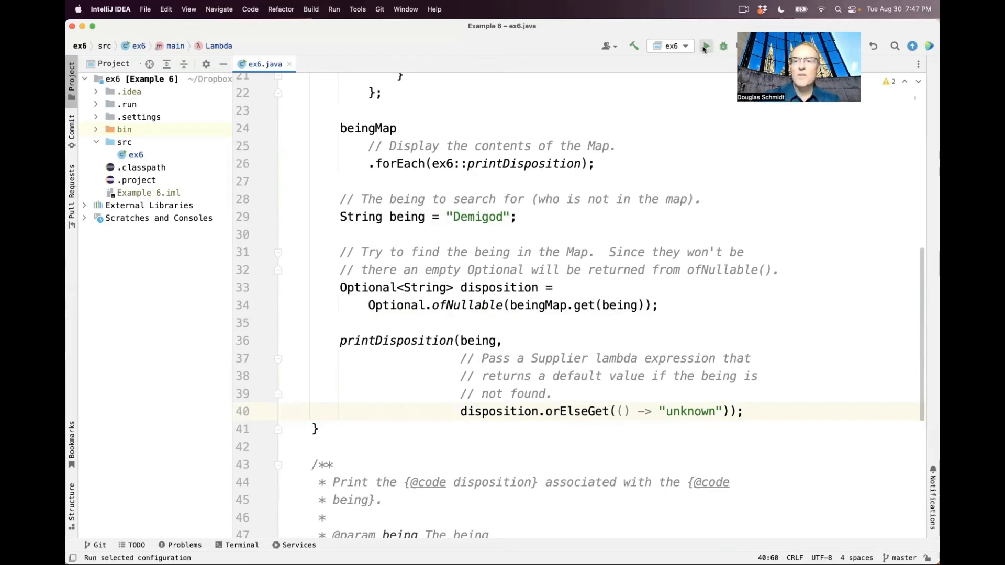
Run ex6 and mark the Wizard = Wise and Demigod = unknown output lines
left_click(723, 45)
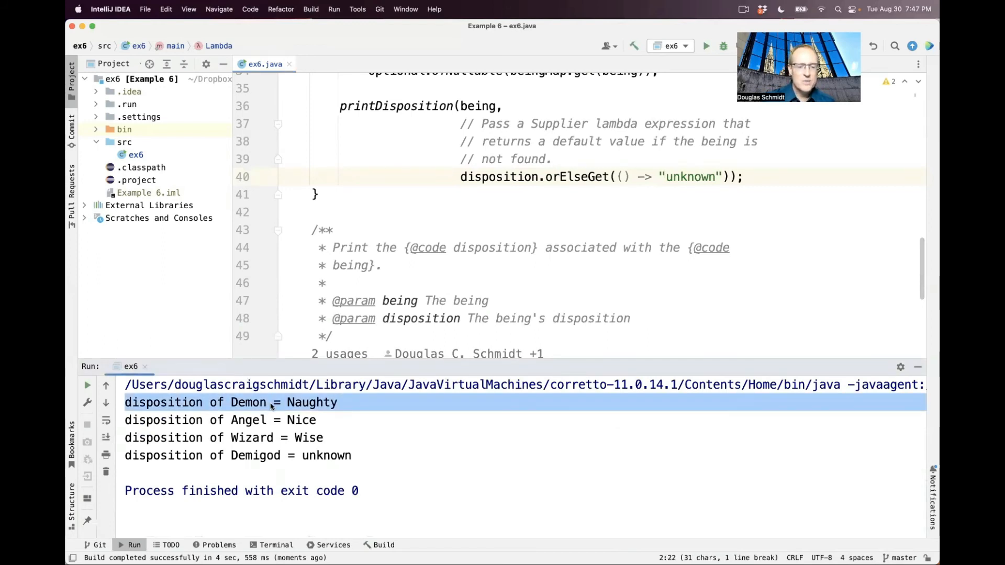
double_click(252, 438)
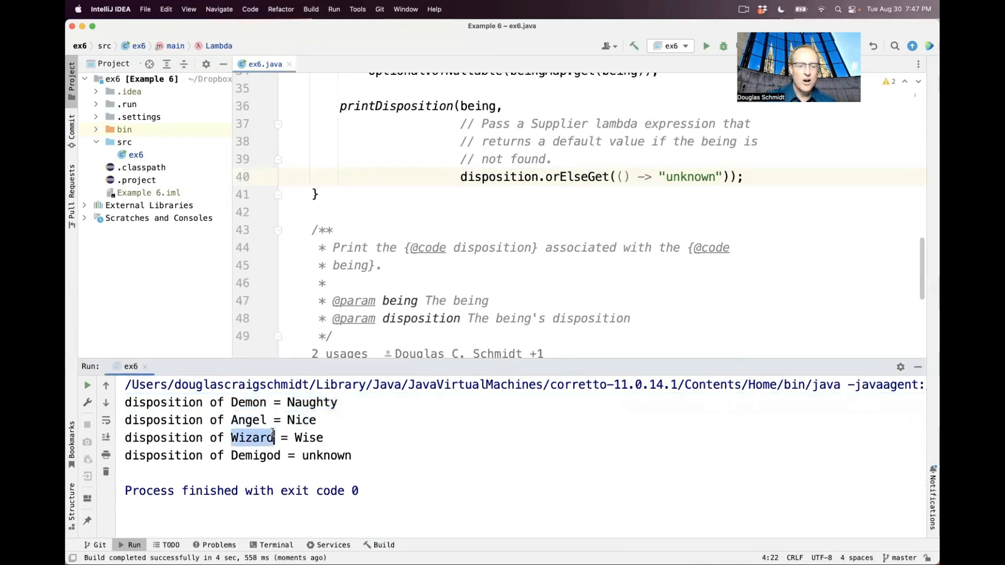
triple_click(224, 438)
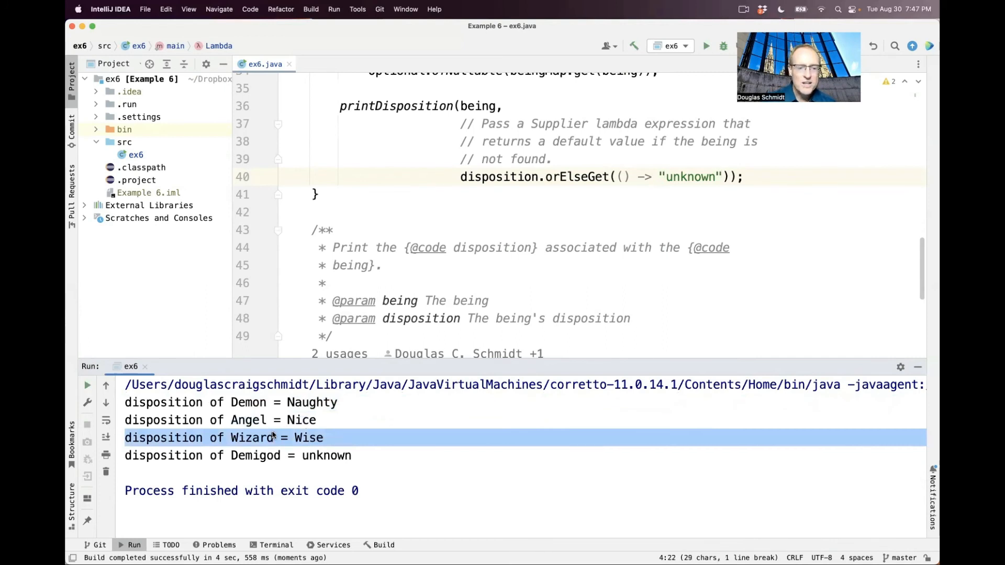
left_click(257, 455)
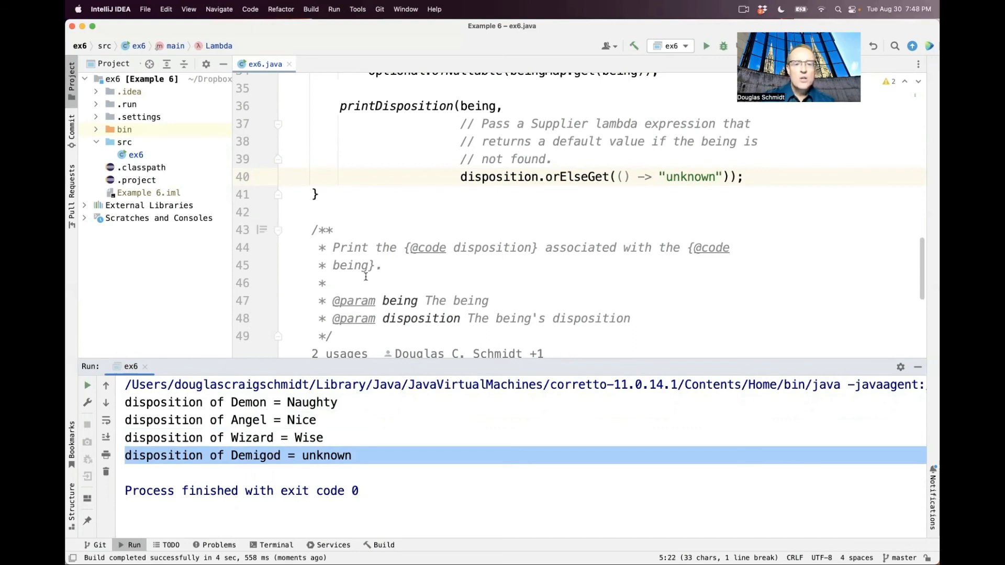
mouse_move(917, 366)
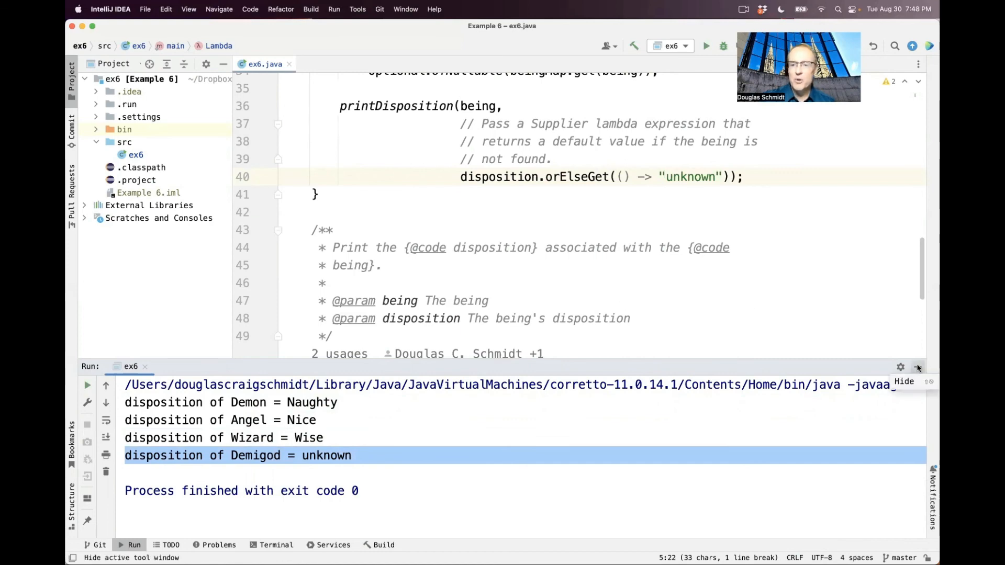